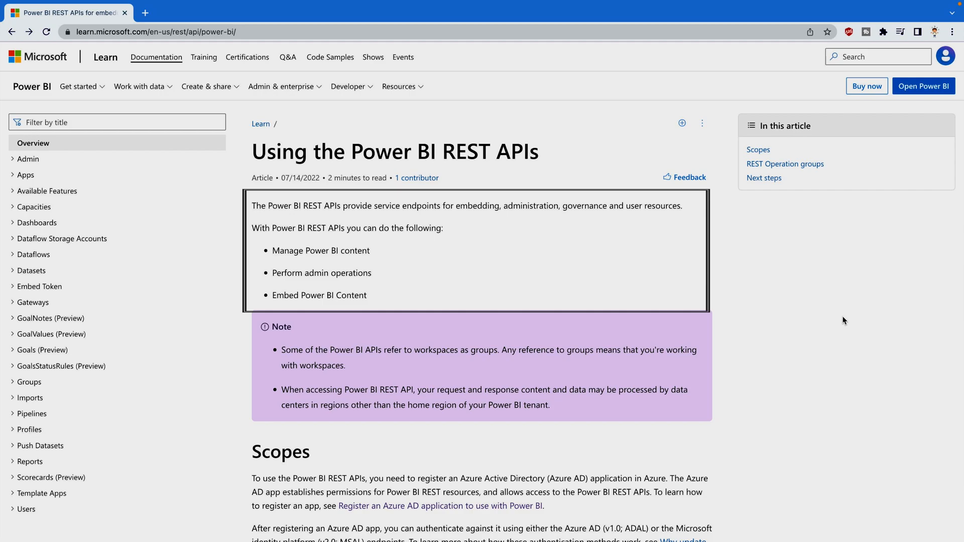
Read down the 'Using the Power BI REST APIs' overview to the Scopes heading and select it.
{"action": "scroll", "scroll_direction": "down", "scroll_amount": 3}
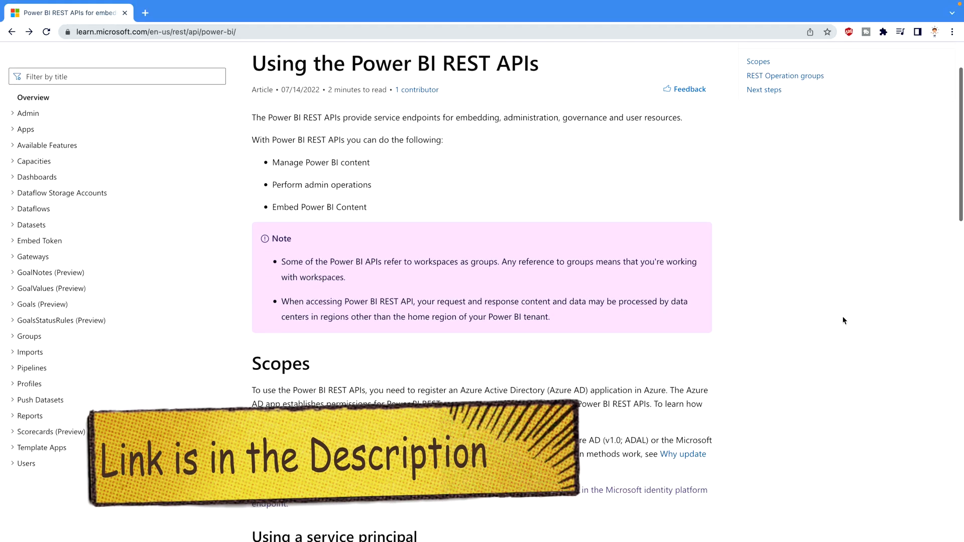
{"action": "scroll", "scroll_direction": "down", "scroll_amount": 3}
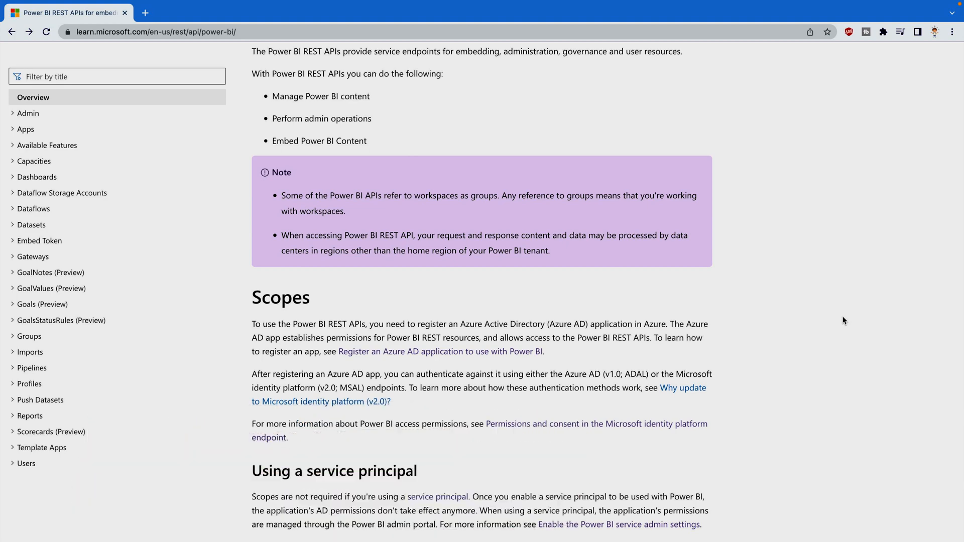
{"action": "scroll", "scroll_direction": "down", "scroll_amount": 3}
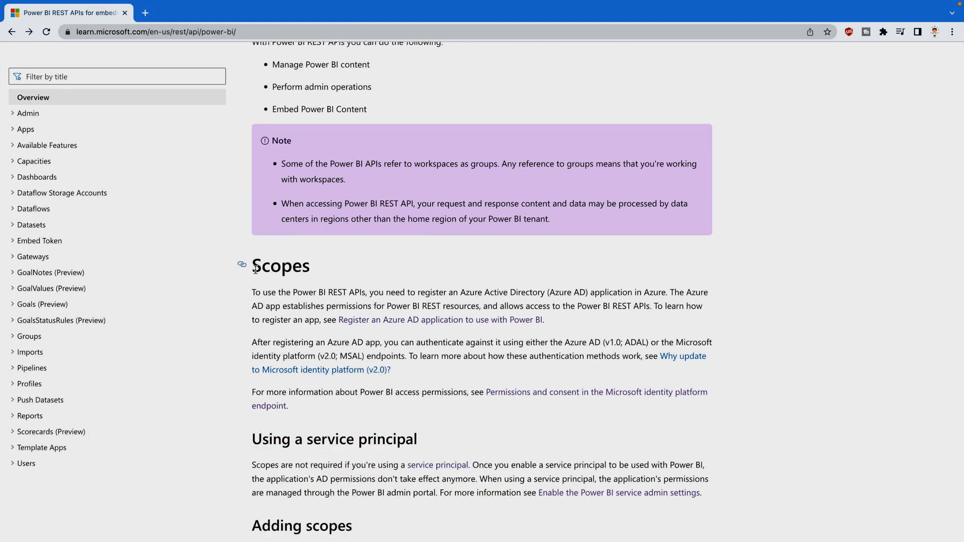
{"action": "double_click", "coordinate": [279, 265]}
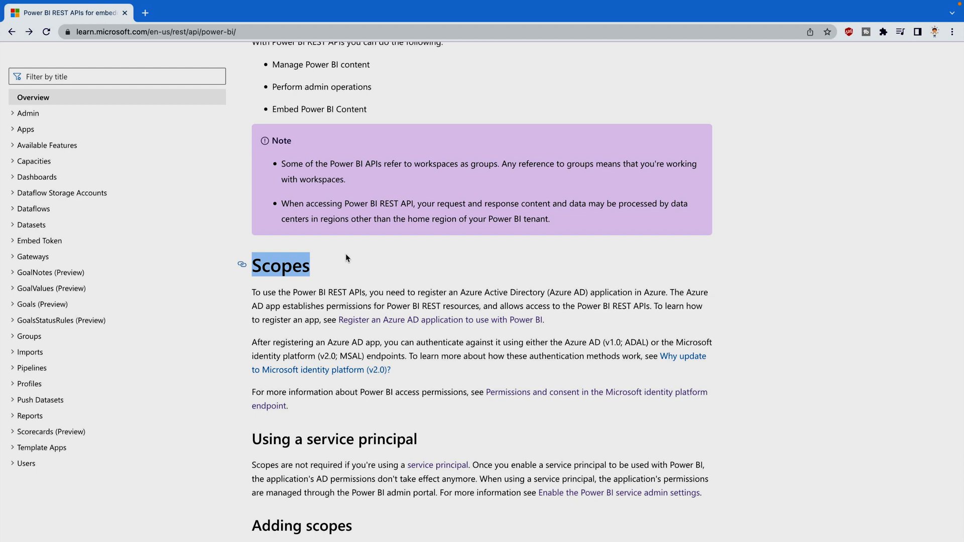
Continue reading from Scopes down to the REST Operation groups table.
{"action": "scroll", "scroll_direction": "down", "scroll_amount": 3}
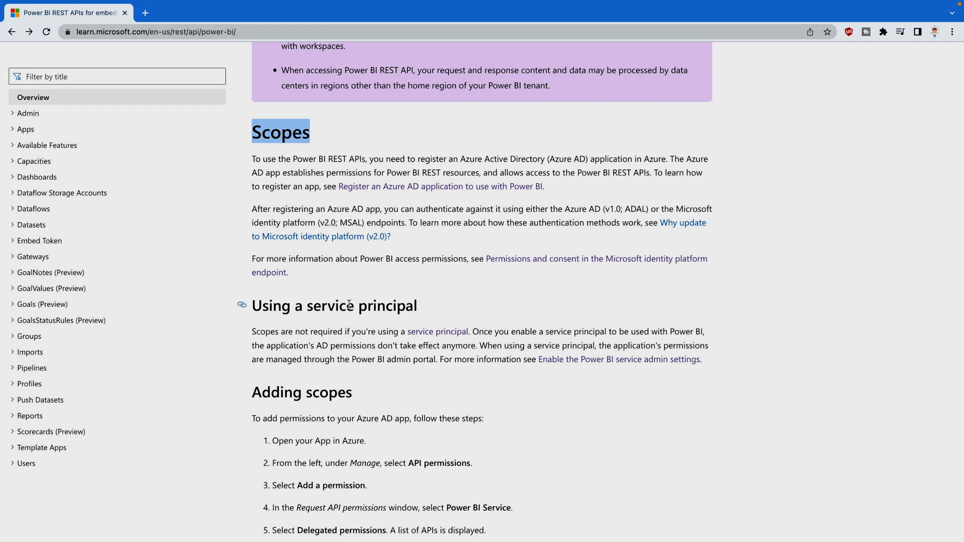
{"action": "scroll", "scroll_direction": "down", "scroll_amount": 3}
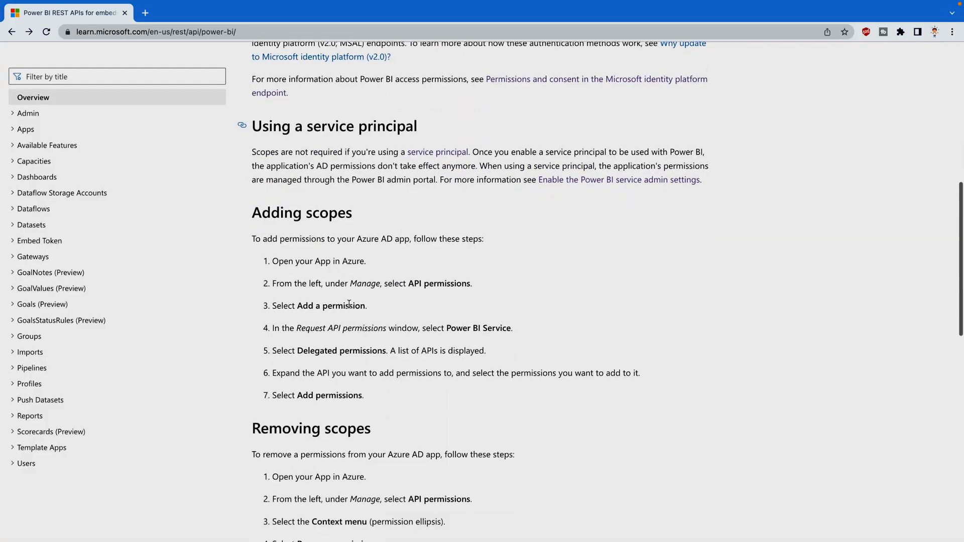
{"action": "scroll", "scroll_direction": "down", "scroll_amount": 3}
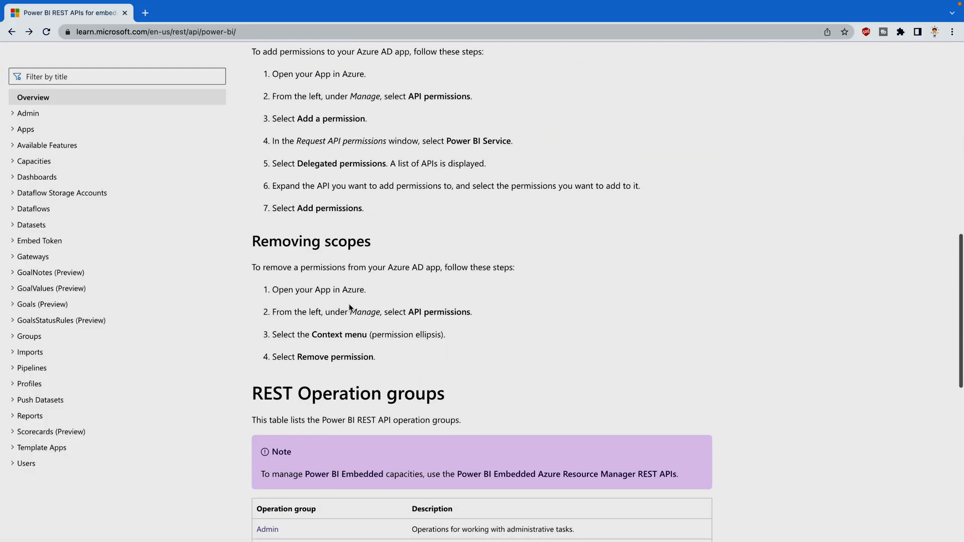
{"action": "scroll", "scroll_direction": "down", "scroll_amount": 3}
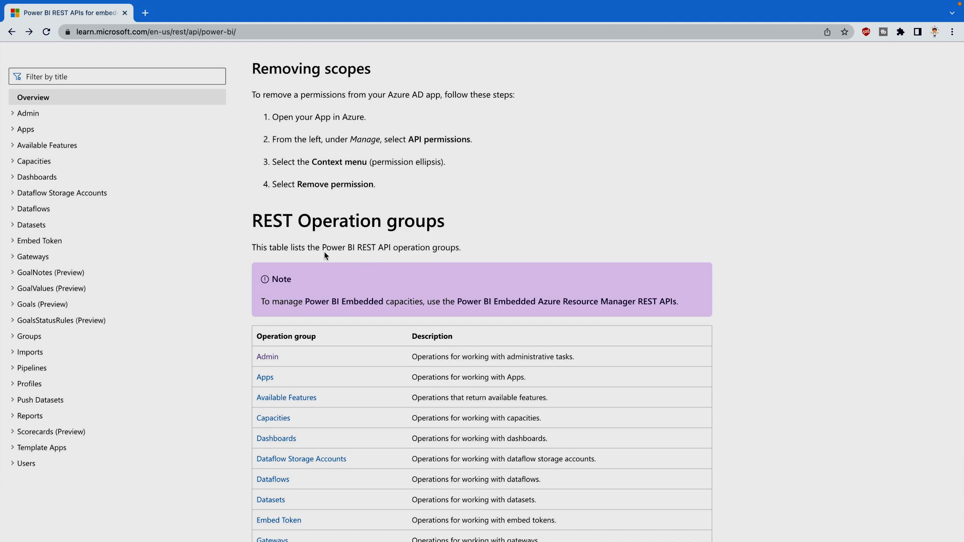
{"action": "mouse_move", "coordinate": [508, 238]}
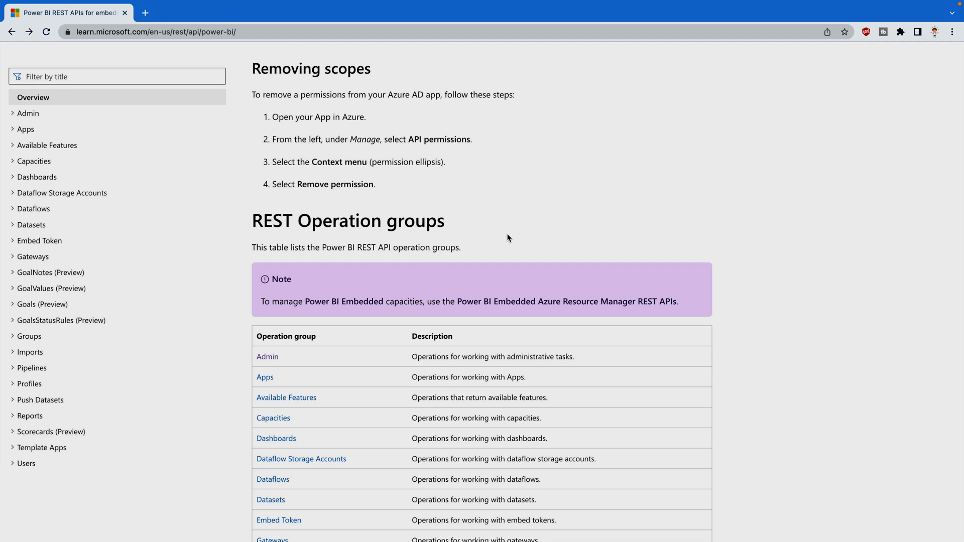
Follow the Admin link in the Operation group table to its reference page.
{"action": "scroll", "scroll_direction": "down", "scroll_amount": 3}
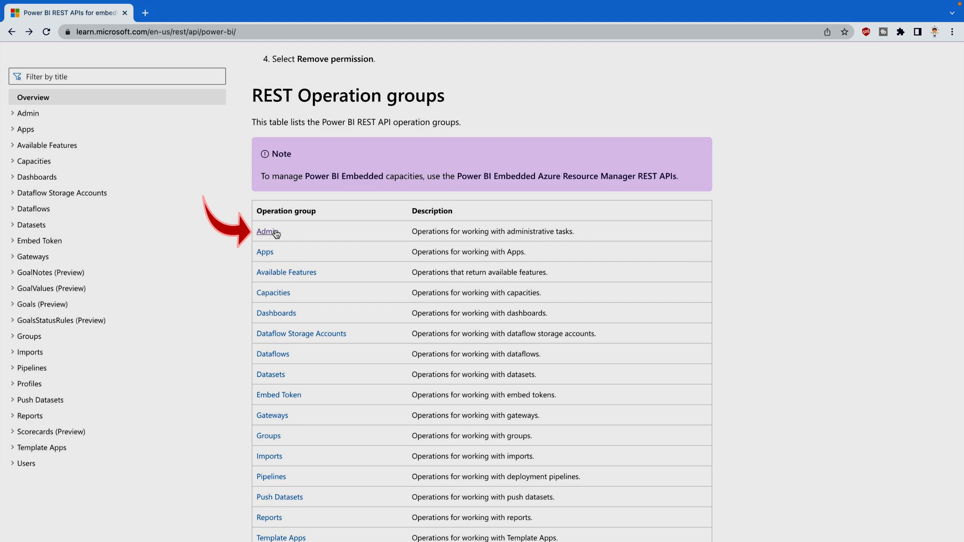
{"action": "left_click", "coordinate": [267, 231]}
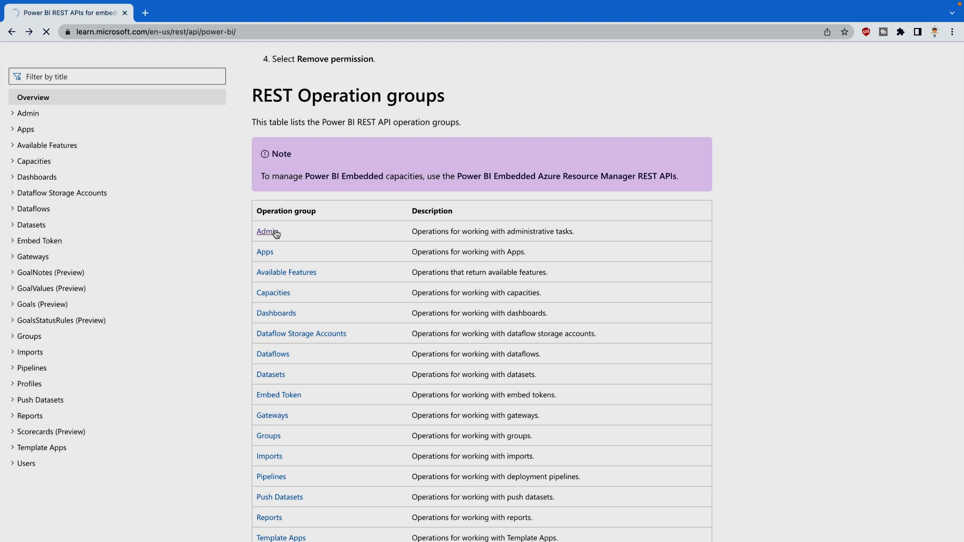
Go down the Admin operations table and follow Get Activity Events to its reference page.
{"action": "left_click", "coordinate": [265, 231]}
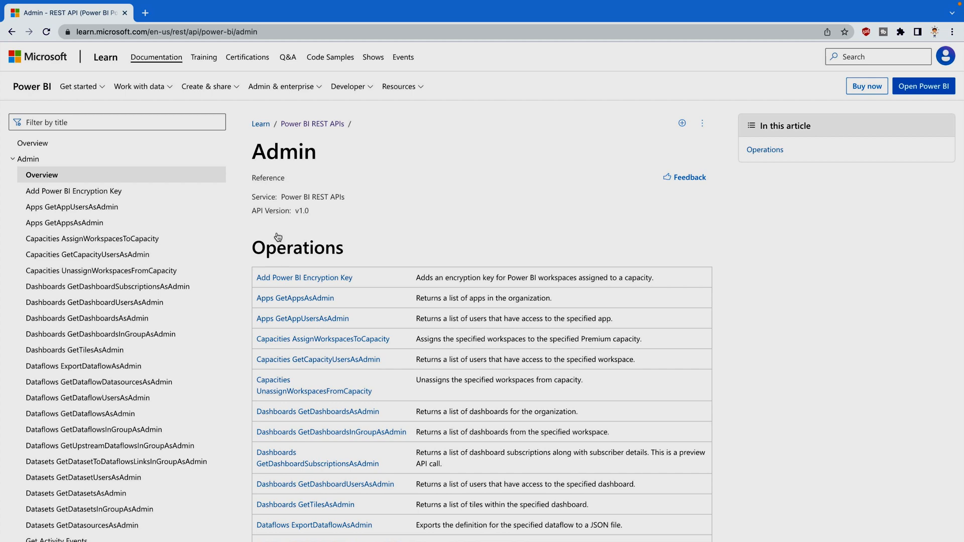
{"action": "scroll", "scroll_direction": "down", "scroll_amount": 3}
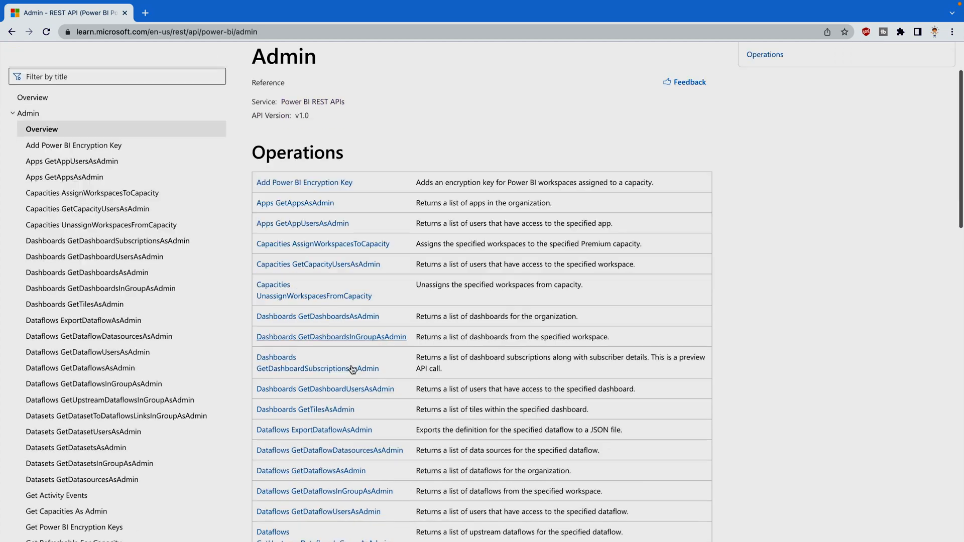
{"action": "scroll", "scroll_direction": "down", "scroll_amount": 3}
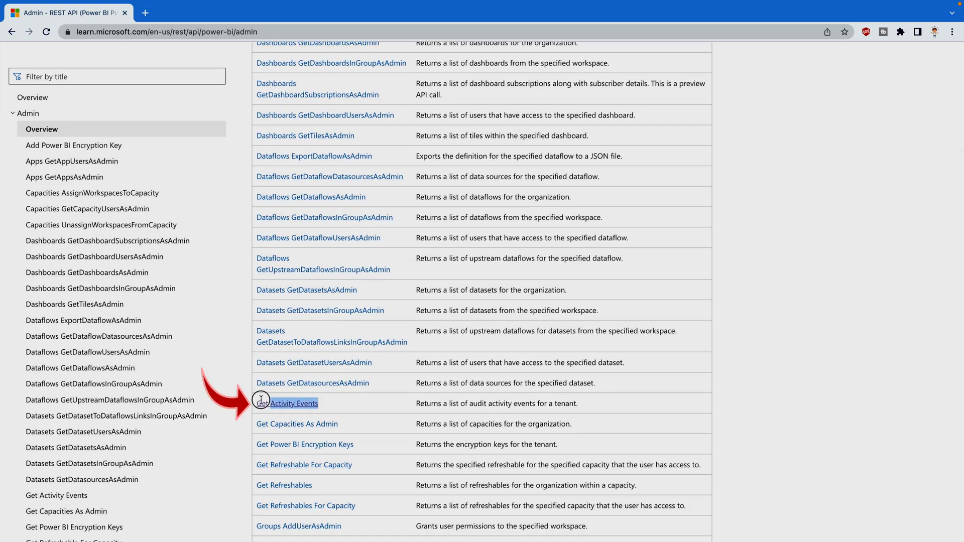
{"action": "mouse_move", "coordinate": [258, 404]}
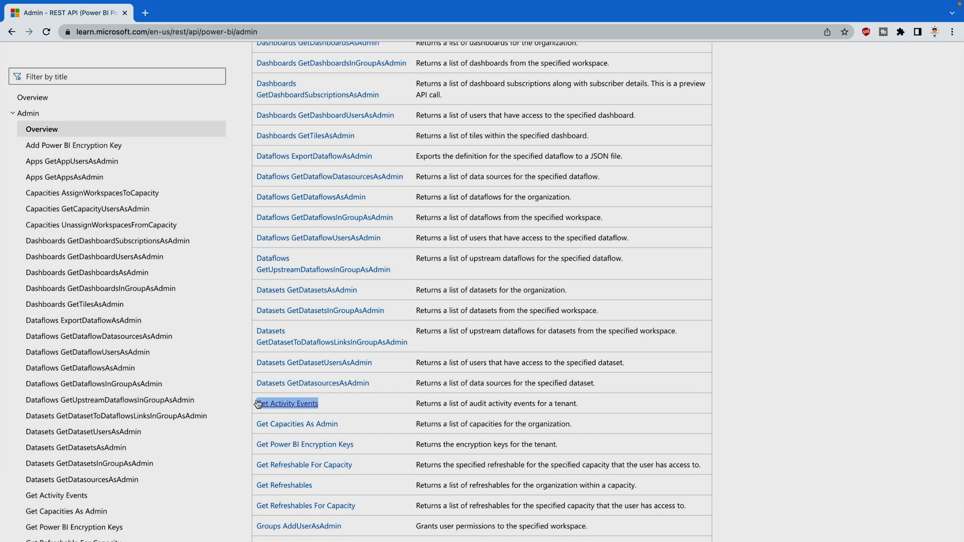
{"action": "mouse_move", "coordinate": [274, 407]}
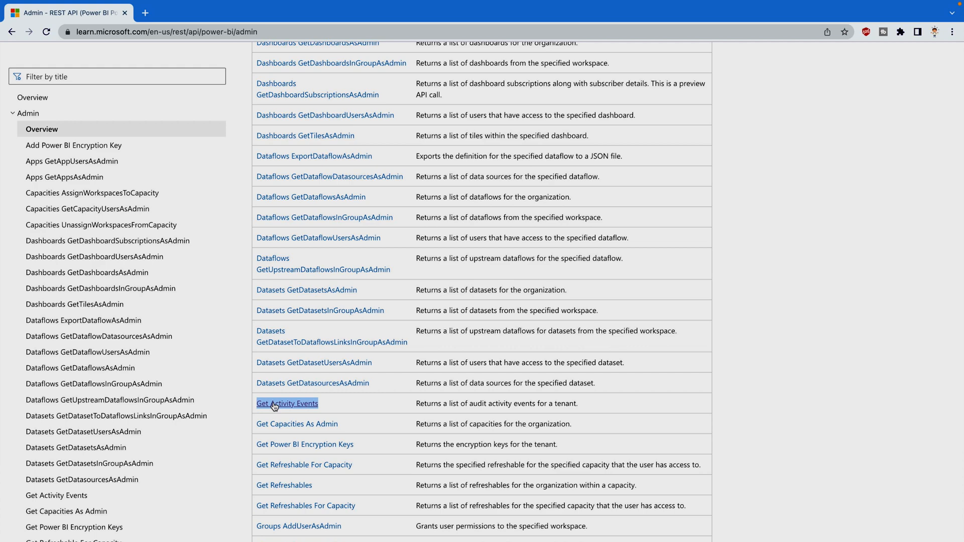
{"action": "left_click", "coordinate": [286, 404]}
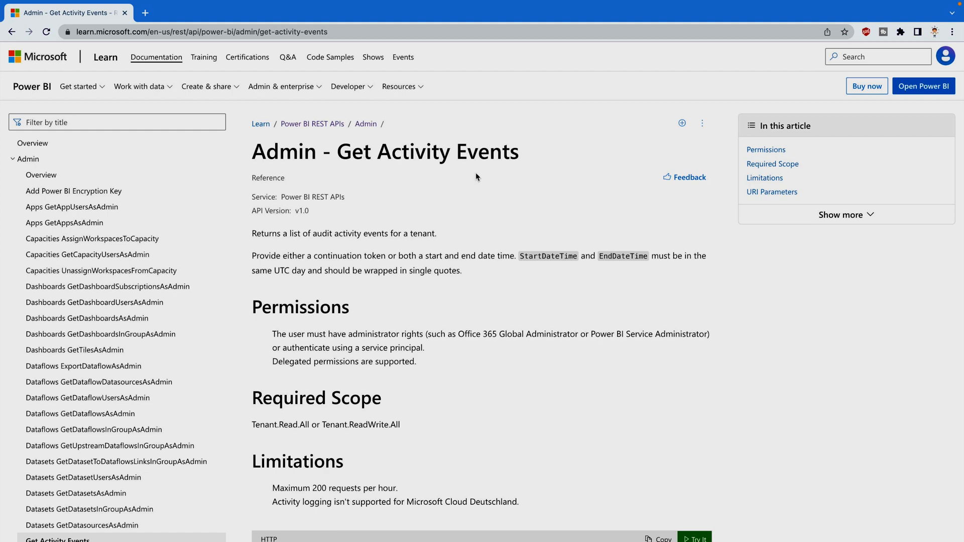
{"action": "mouse_move", "coordinate": [482, 179]}
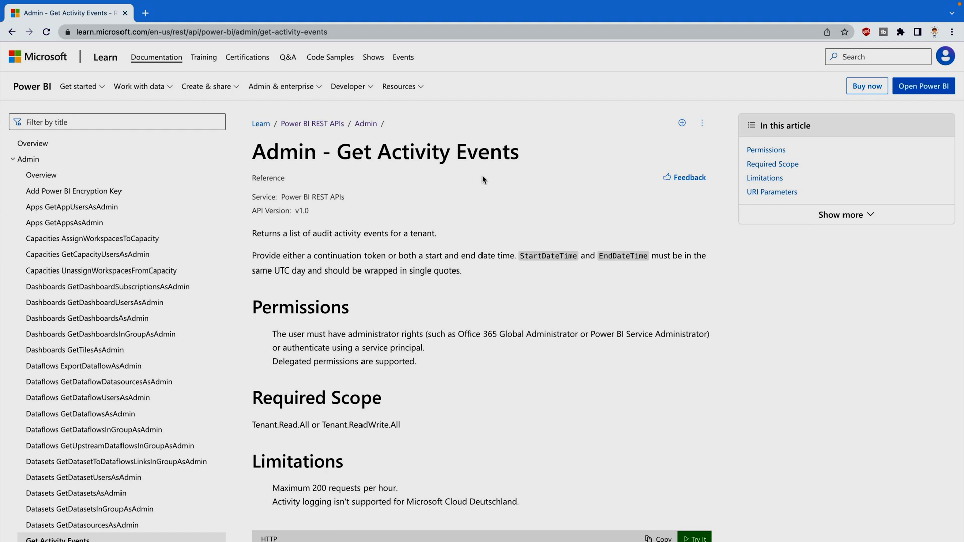
{"action": "mouse_move", "coordinate": [271, 333]}
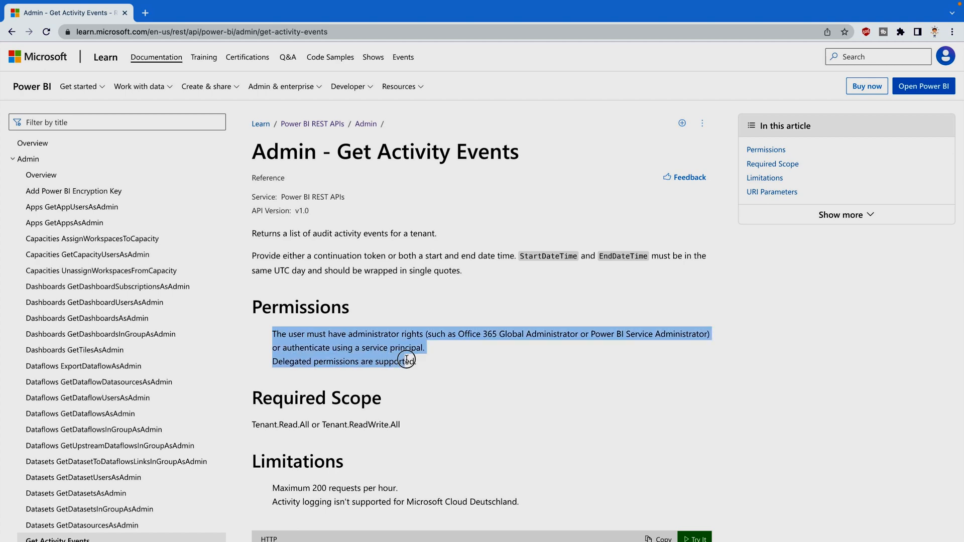
{"action": "mouse_move", "coordinate": [434, 369]}
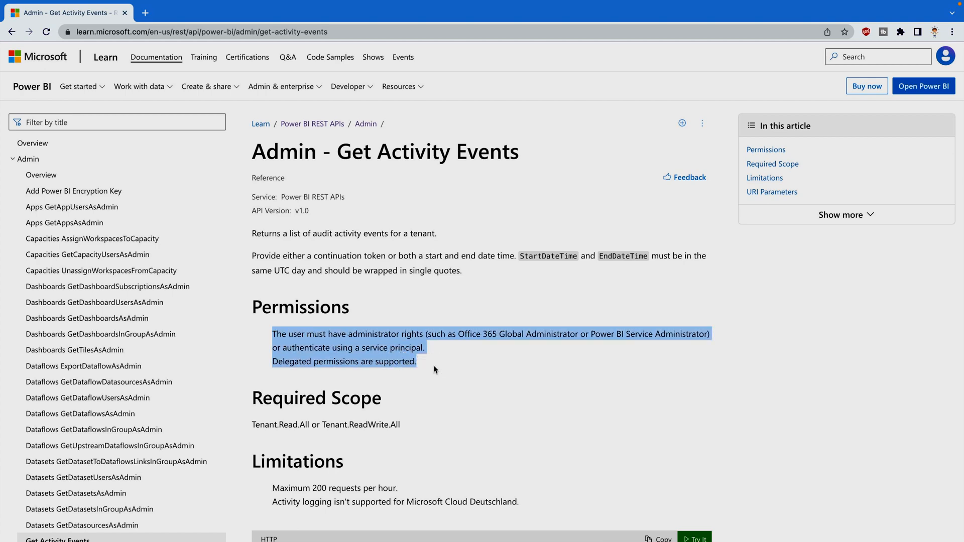
{"action": "scroll", "scroll_direction": "down", "scroll_amount": 3}
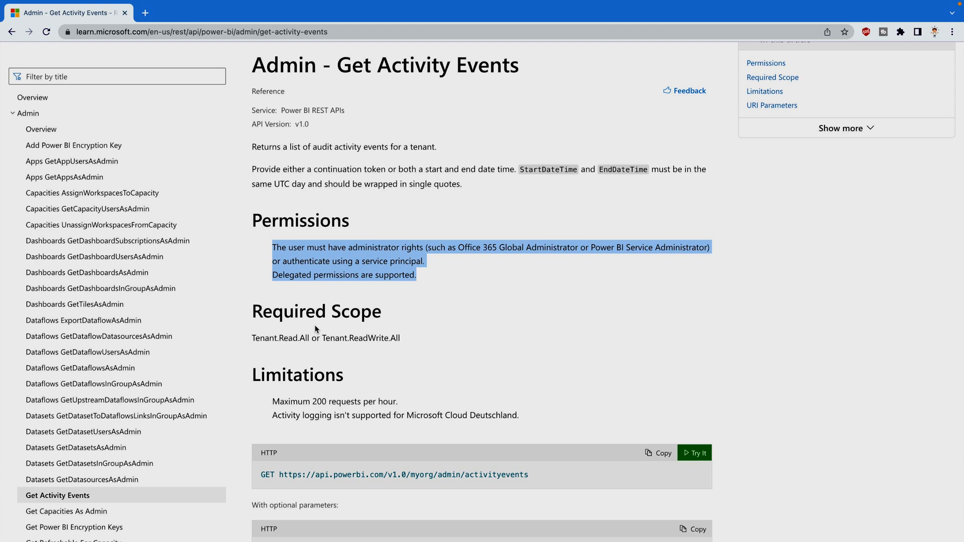
{"action": "scroll", "scroll_direction": "down", "scroll_amount": 3}
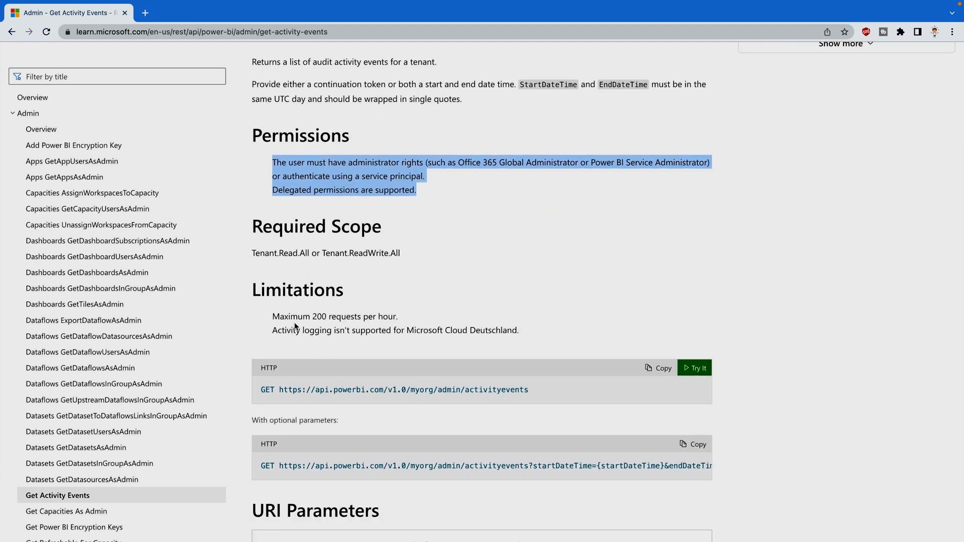
{"action": "mouse_move", "coordinate": [274, 319]}
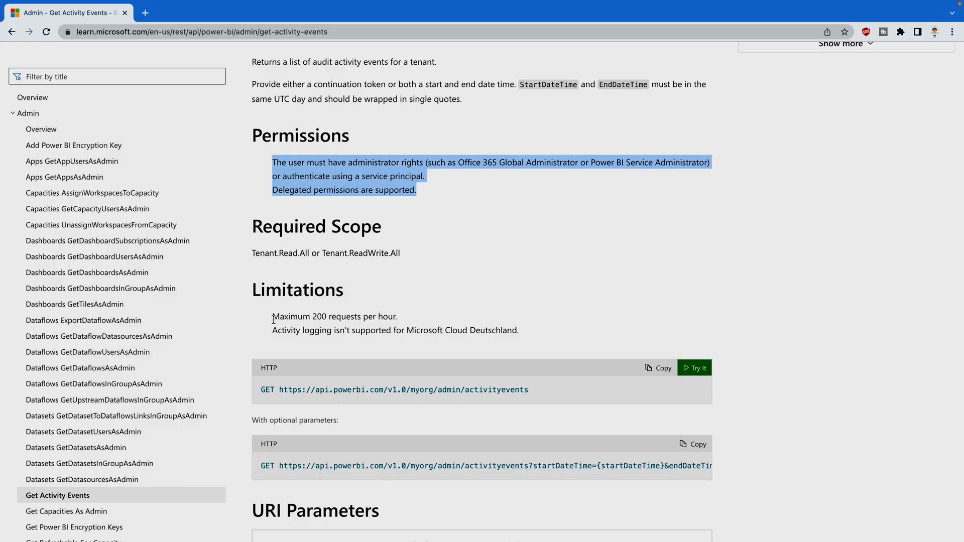
{"action": "scroll", "scroll_direction": "down", "scroll_amount": 3}
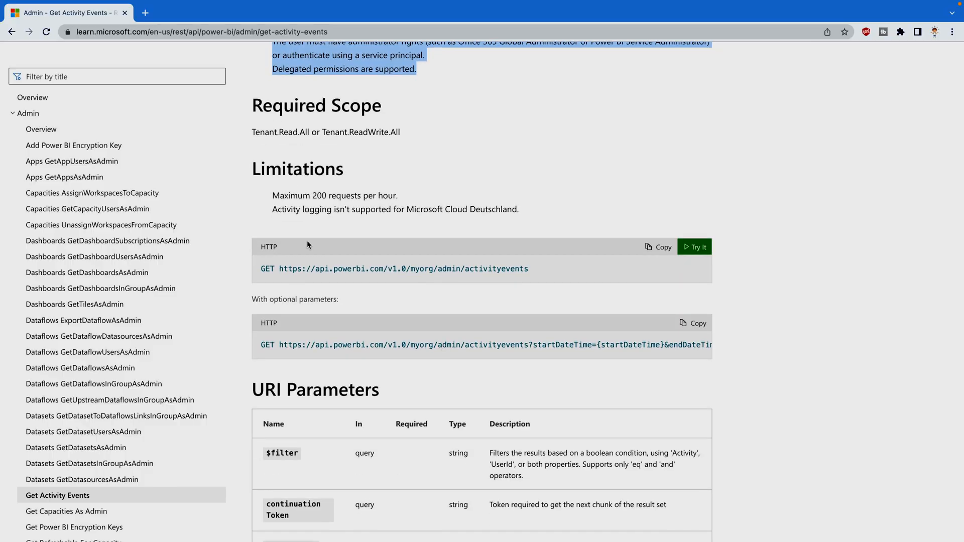
{"action": "mouse_move", "coordinate": [699, 261]}
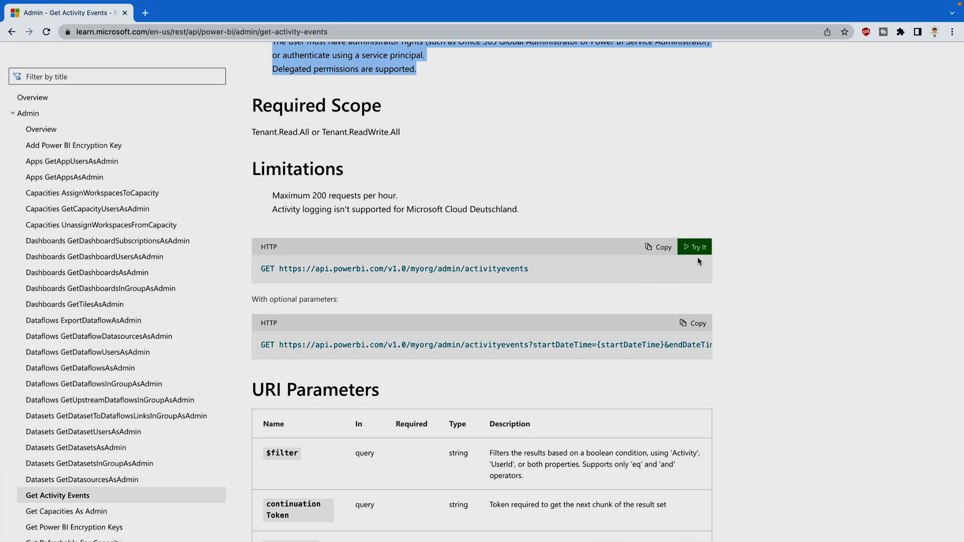
{"action": "mouse_move", "coordinate": [588, 287]}
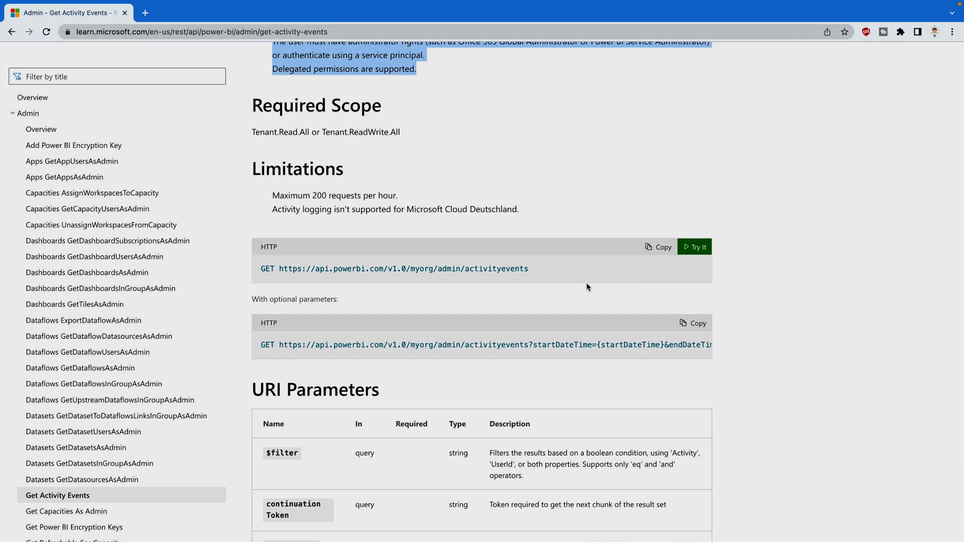
{"action": "mouse_move", "coordinate": [499, 302]}
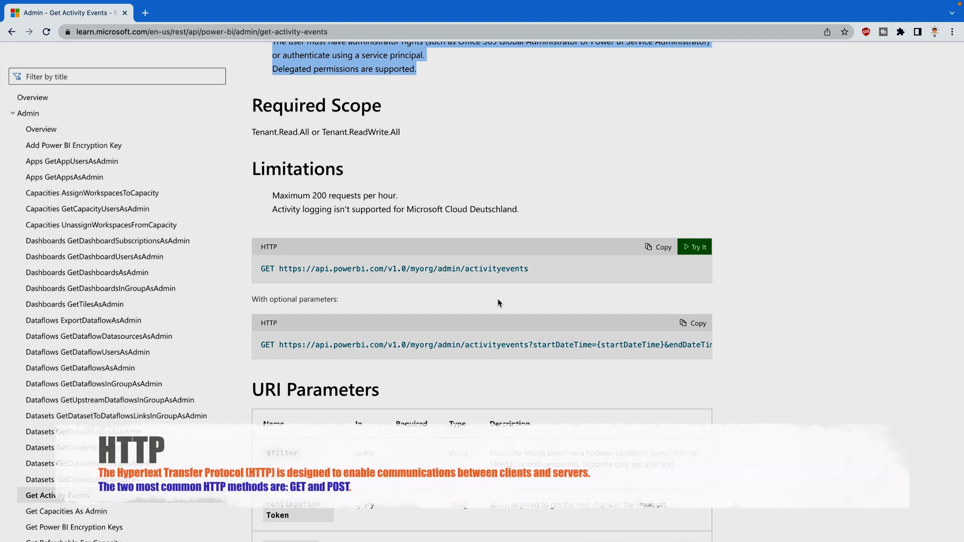
{"action": "scroll", "scroll_direction": "down", "scroll_amount": 3}
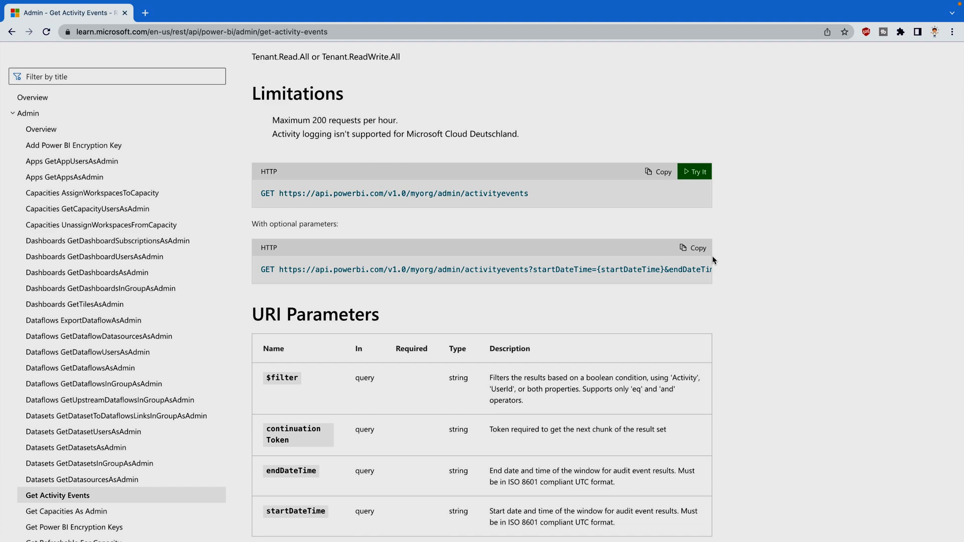
{"action": "scroll", "scroll_direction": "down", "scroll_amount": 3}
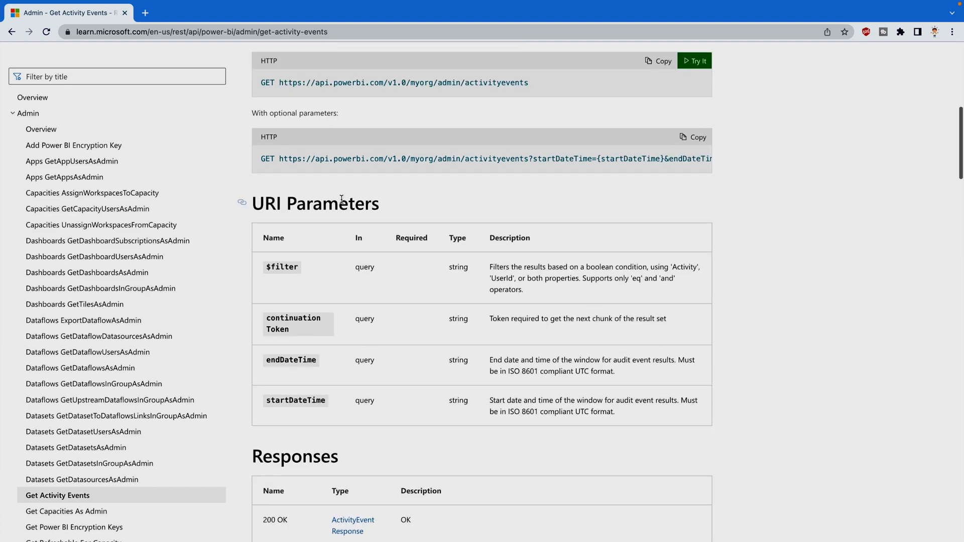
{"action": "mouse_move", "coordinate": [404, 213]}
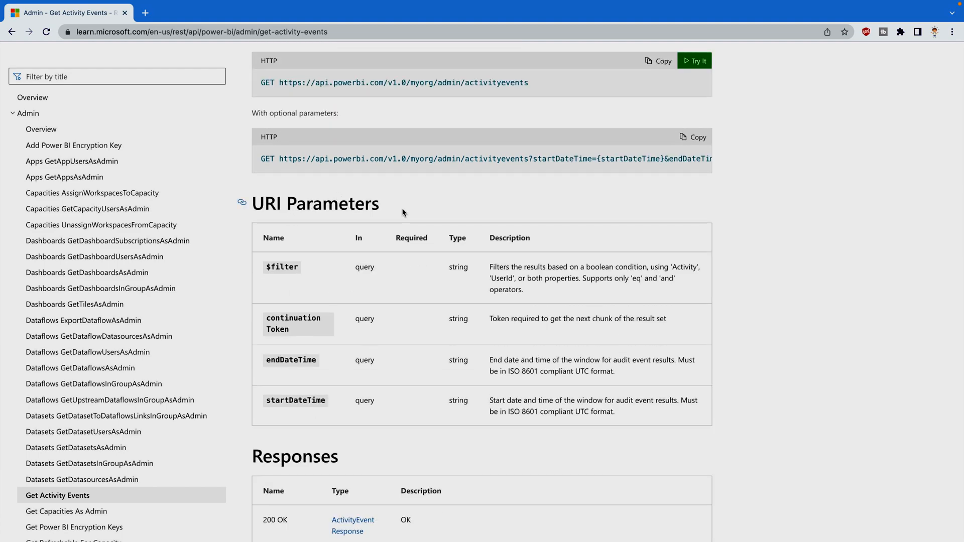
{"action": "mouse_move", "coordinate": [454, 357]}
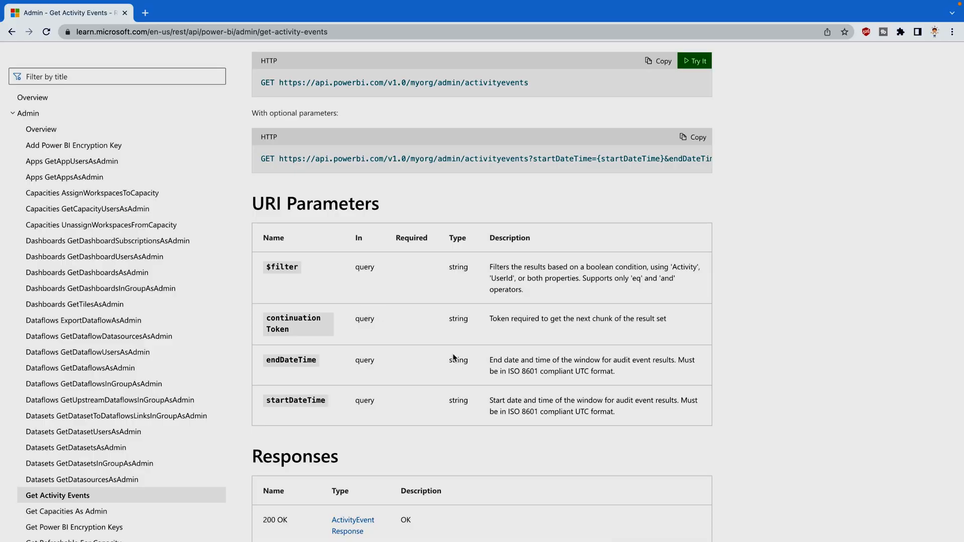
{"action": "scroll", "scroll_direction": "down", "scroll_amount": 3}
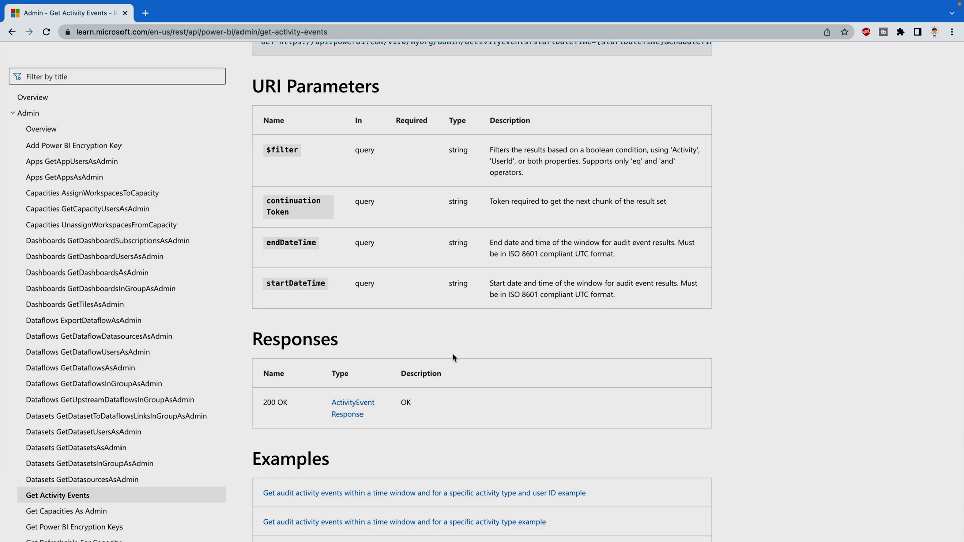
{"action": "scroll", "scroll_direction": "up", "scroll_amount": 3}
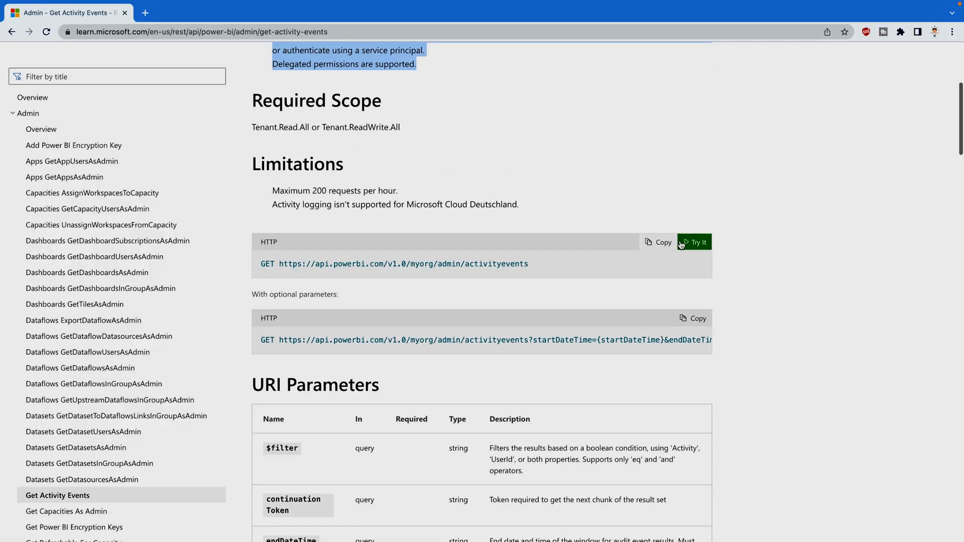
Start Try It for Get Activity Events, continuing with the signed-in account on the biconsultingpro.com tenant.
{"action": "left_click", "coordinate": [695, 242]}
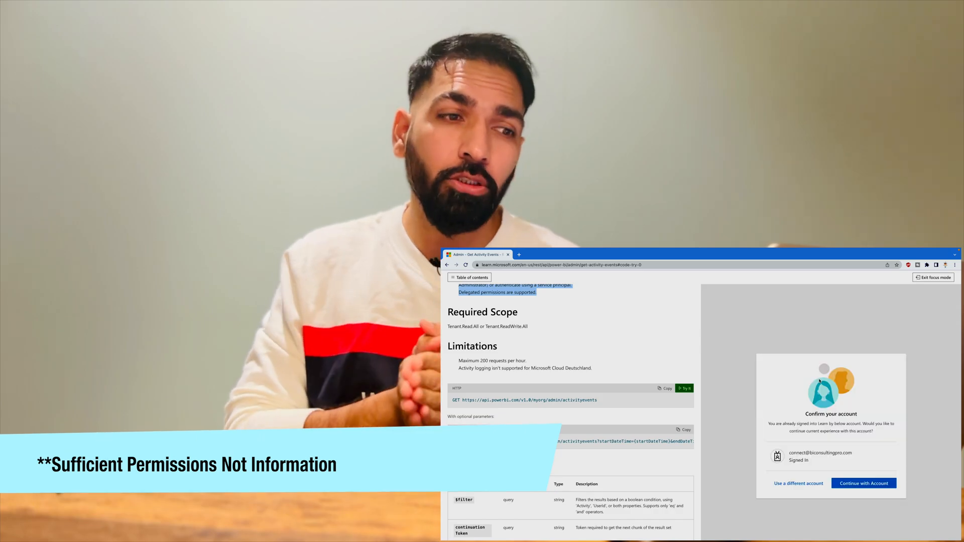
{"action": "left_click", "coordinate": [863, 483]}
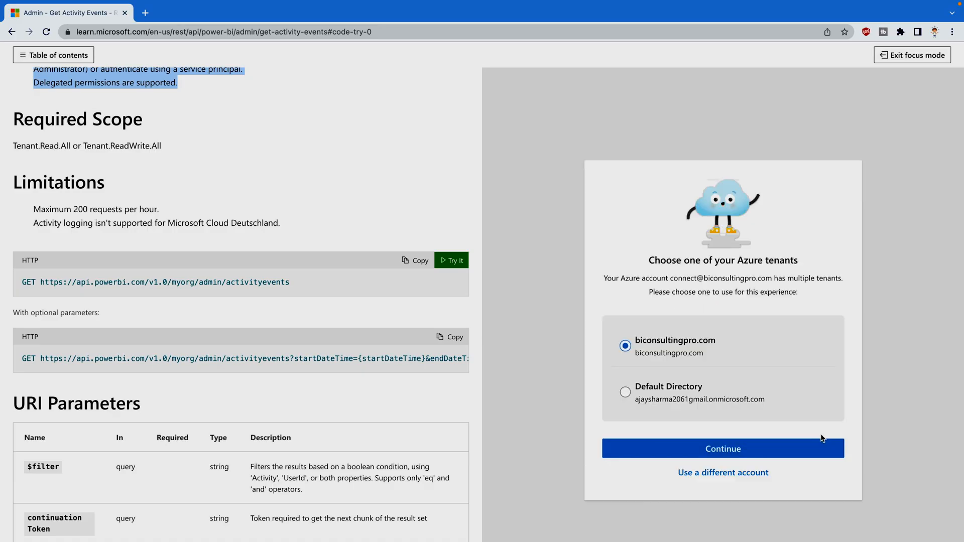
{"action": "left_click", "coordinate": [722, 448]}
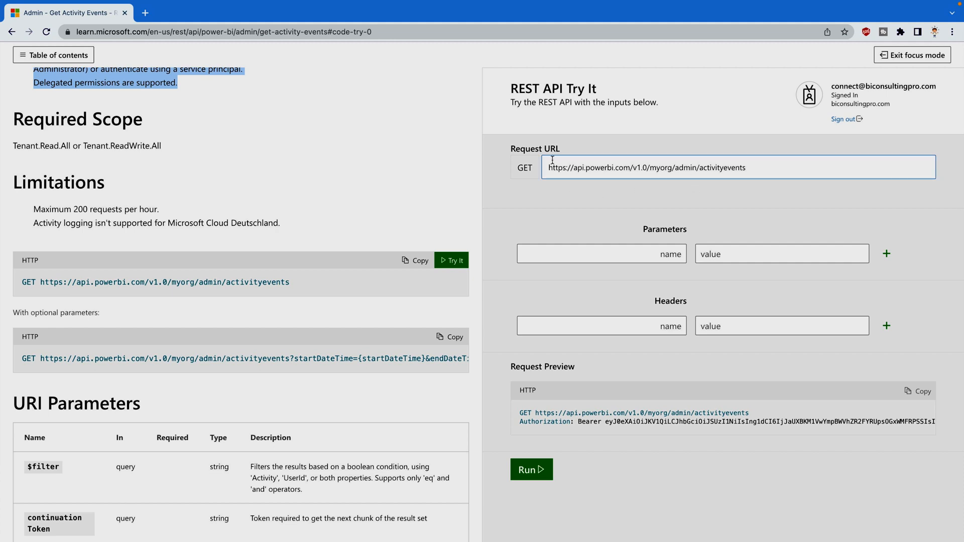
{"action": "mouse_move", "coordinate": [530, 191]}
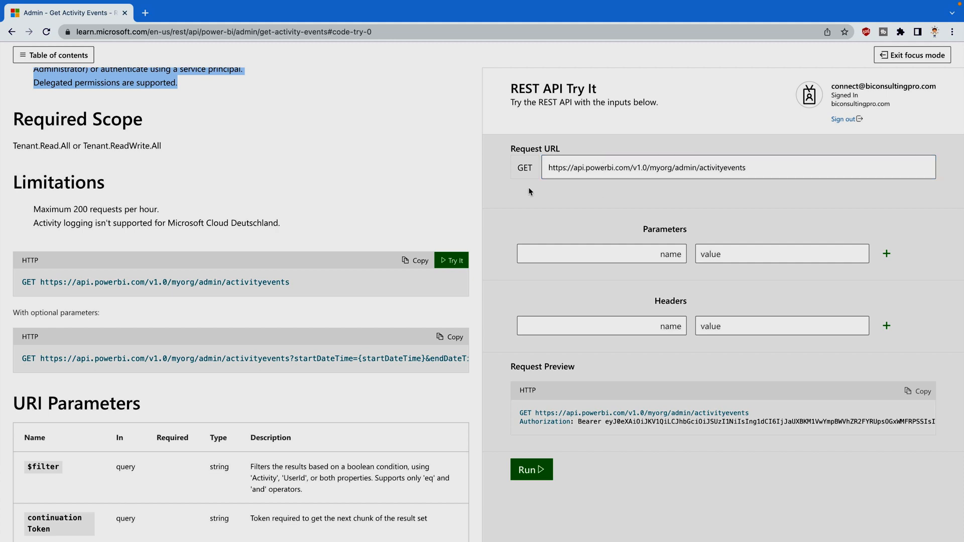
{"action": "mouse_move", "coordinate": [577, 195]}
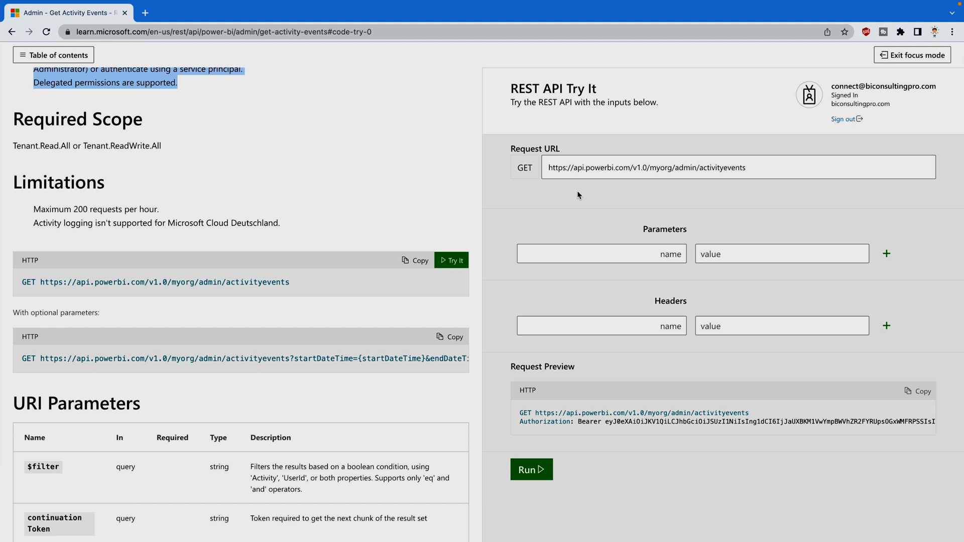
Enter query parameter startDateTime with value '2022-11-01T07:55:00.000Z' in the Parameters section.
{"action": "left_click", "coordinate": [601, 253]}
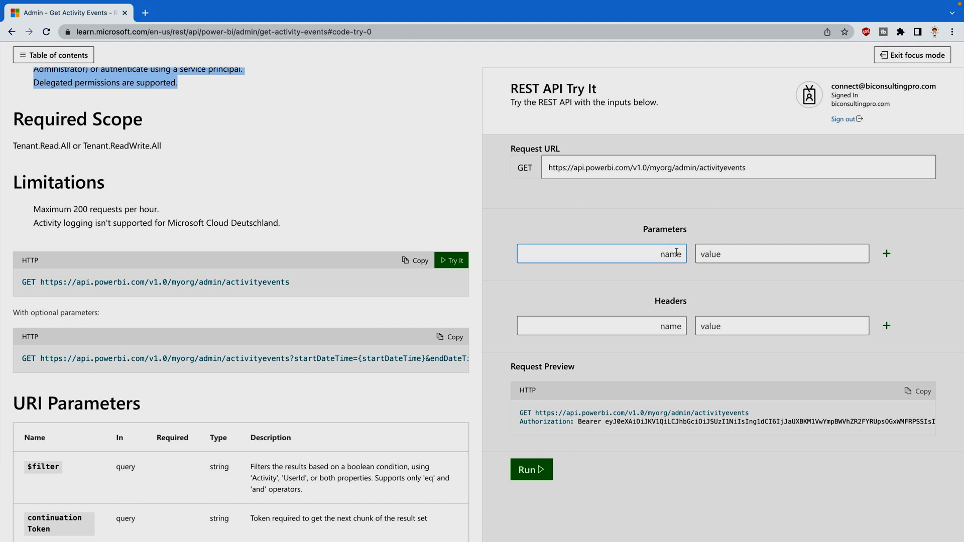
{"action": "mouse_move", "coordinate": [691, 262]}
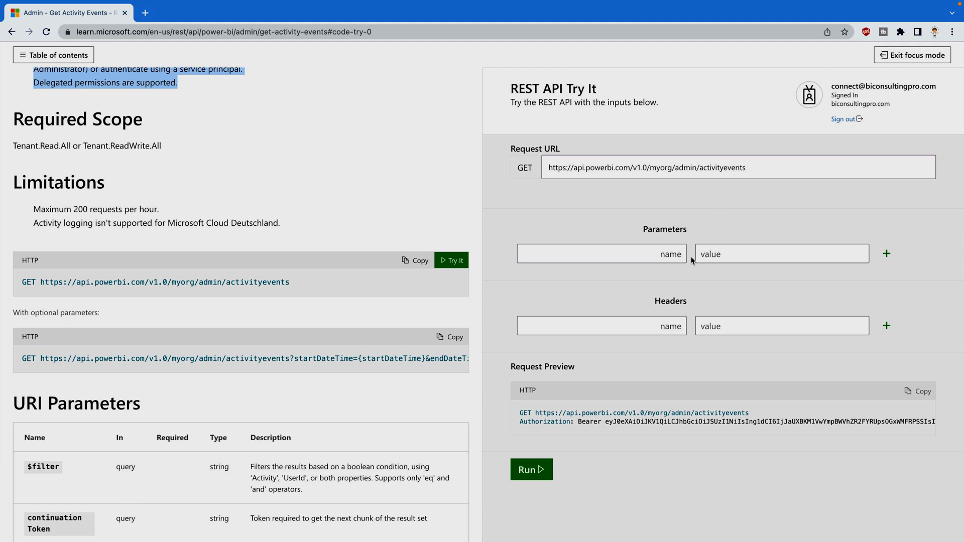
{"action": "mouse_move", "coordinate": [888, 258]}
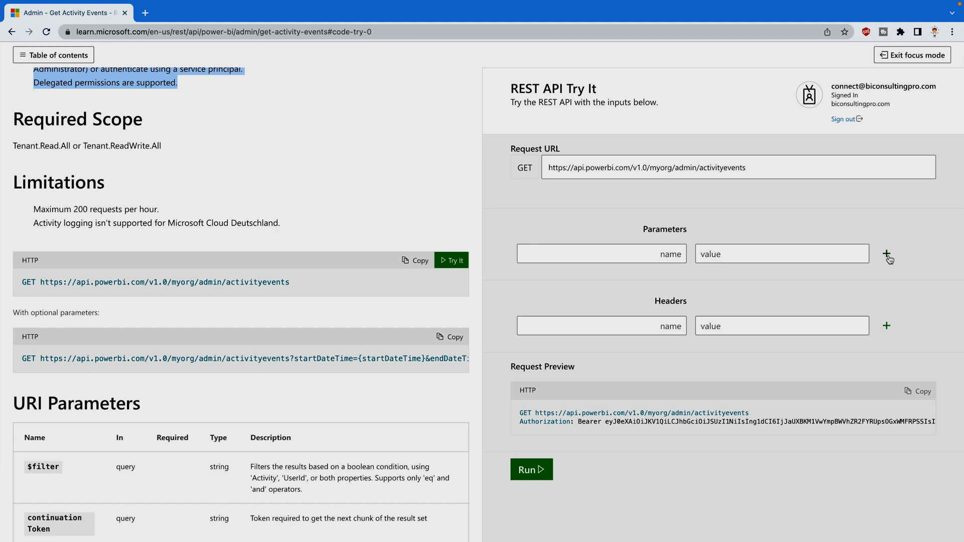
{"action": "type", "text": "sta"}
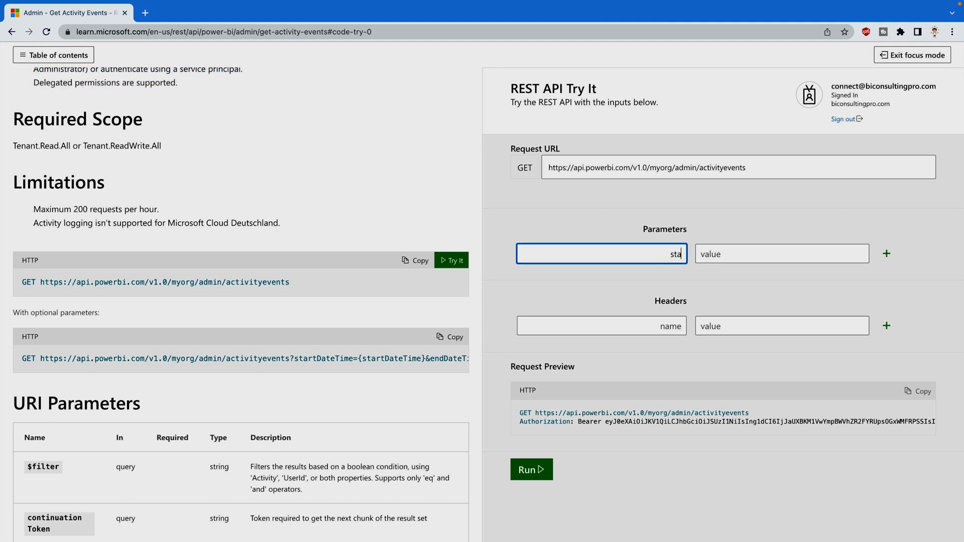
{"action": "type", "text": "'2022-11-01T07:55:00.000Z'"}
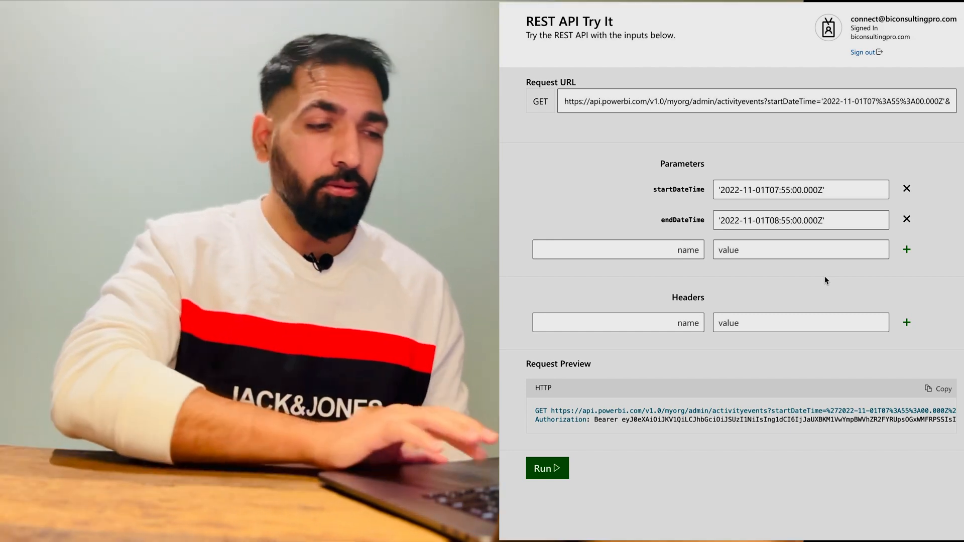
Run the request and view the 400 InvalidRequest response about the date window.
{"action": "left_click", "coordinate": [546, 468]}
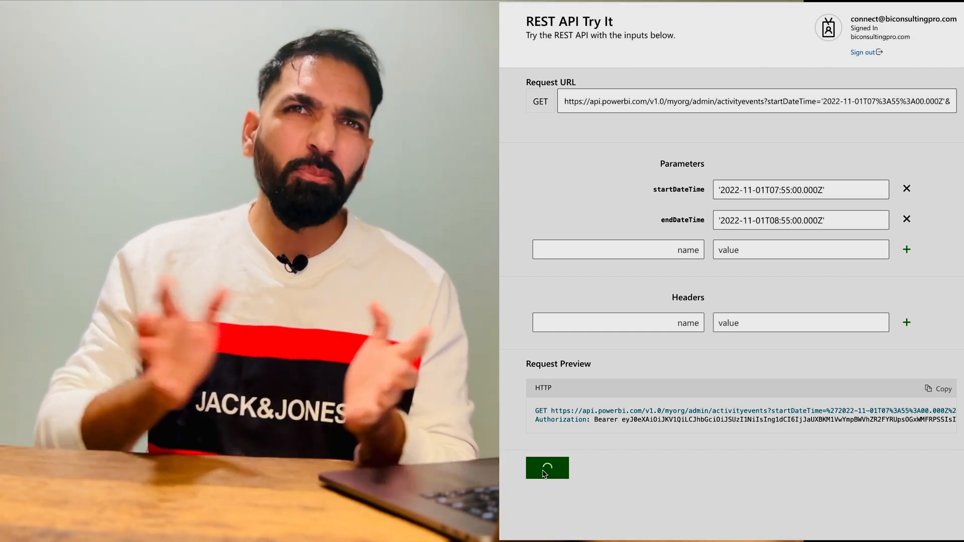
{"action": "left_click", "coordinate": [546, 467]}
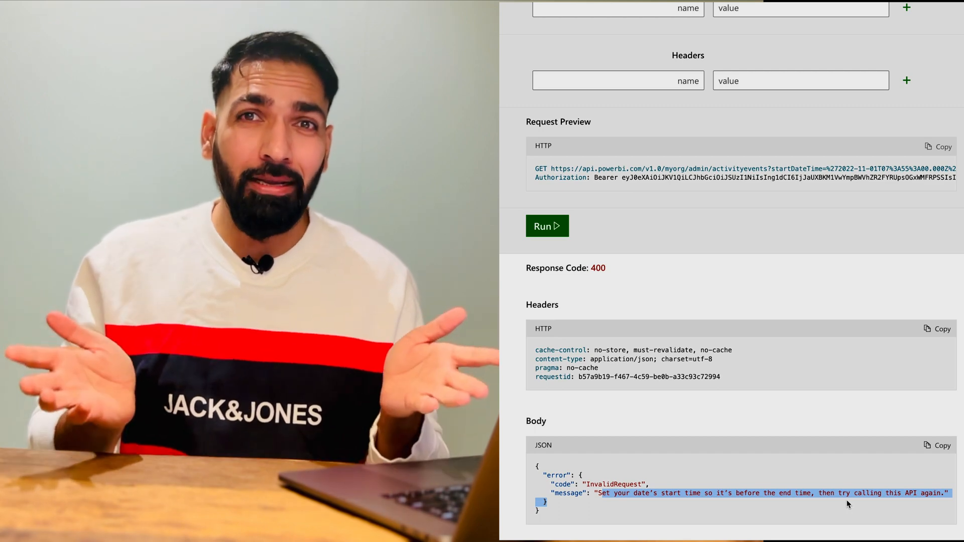
{"action": "scroll", "scroll_direction": "up", "scroll_amount": 3}
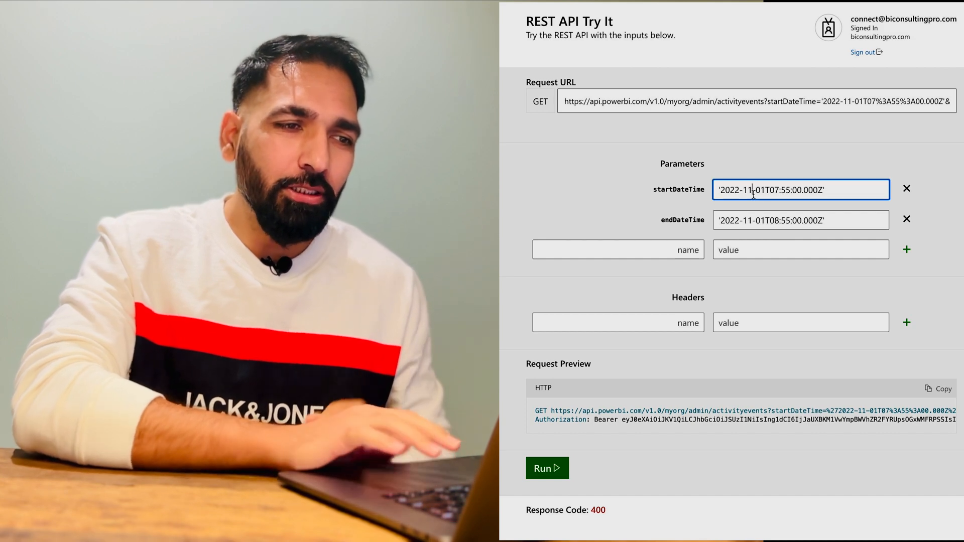
Change the date months to 12, rerun the request and check the 200 response code.
{"action": "type", "text": "12"}
{"action": "left_click", "coordinate": [802, 219]}
{"action": "type", "text": "2"}
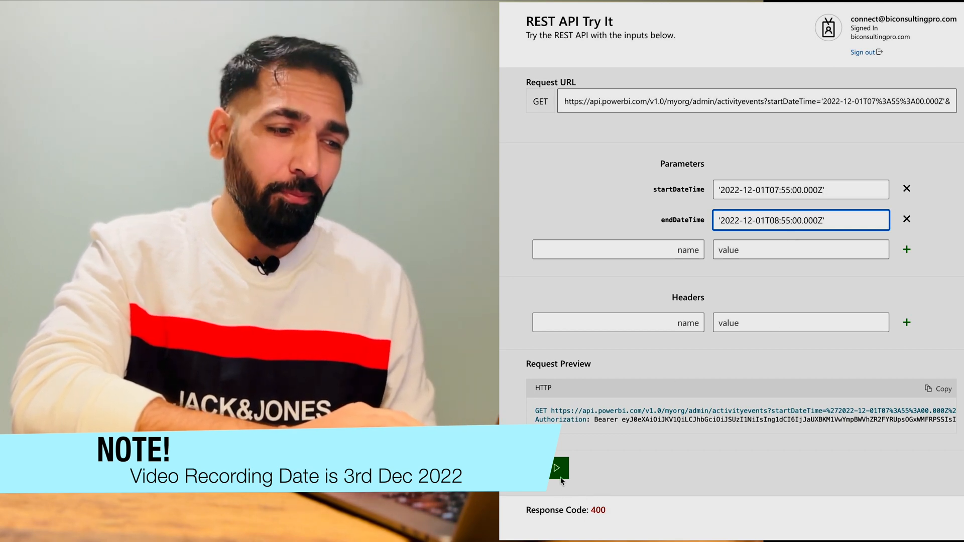
{"action": "left_click", "coordinate": [557, 469]}
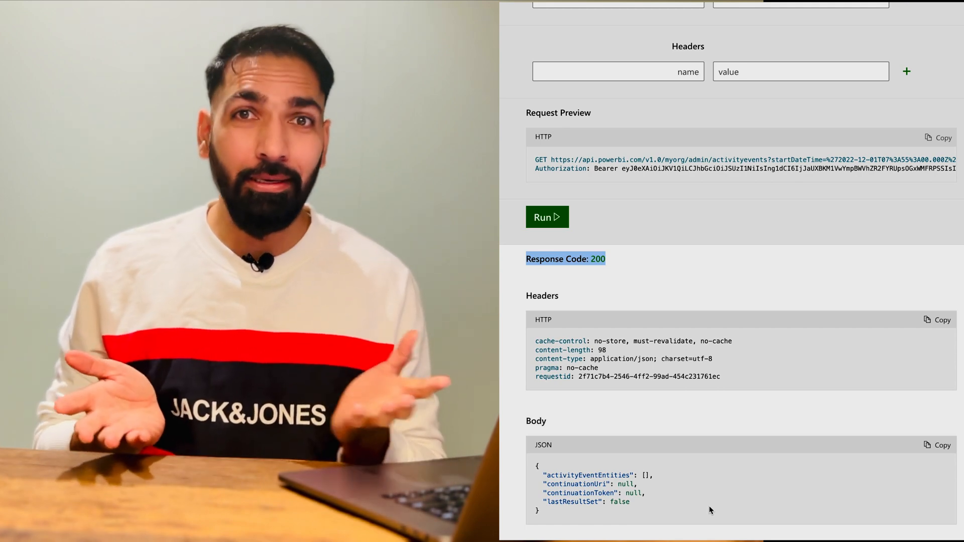
{"action": "scroll", "scroll_direction": "up", "scroll_amount": 3}
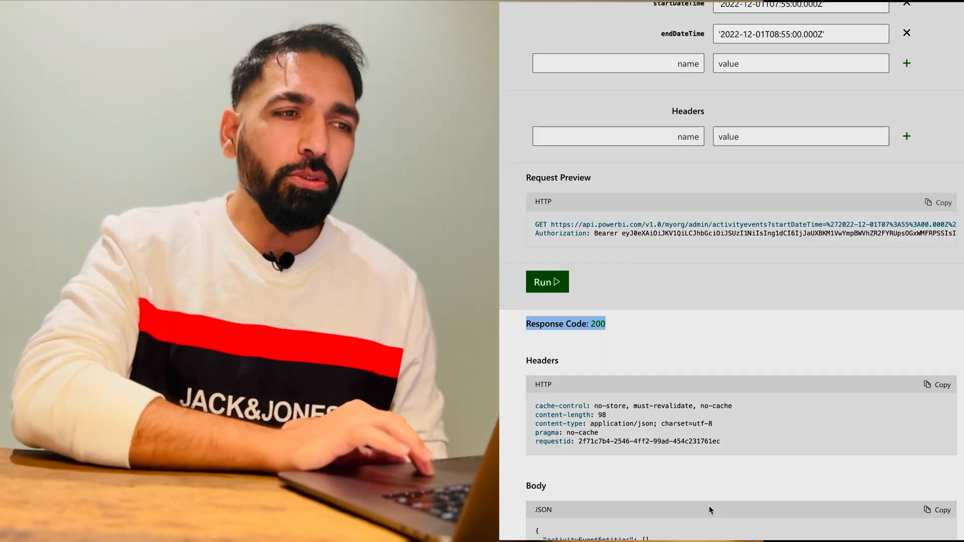
{"action": "scroll", "scroll_direction": "up", "scroll_amount": 3}
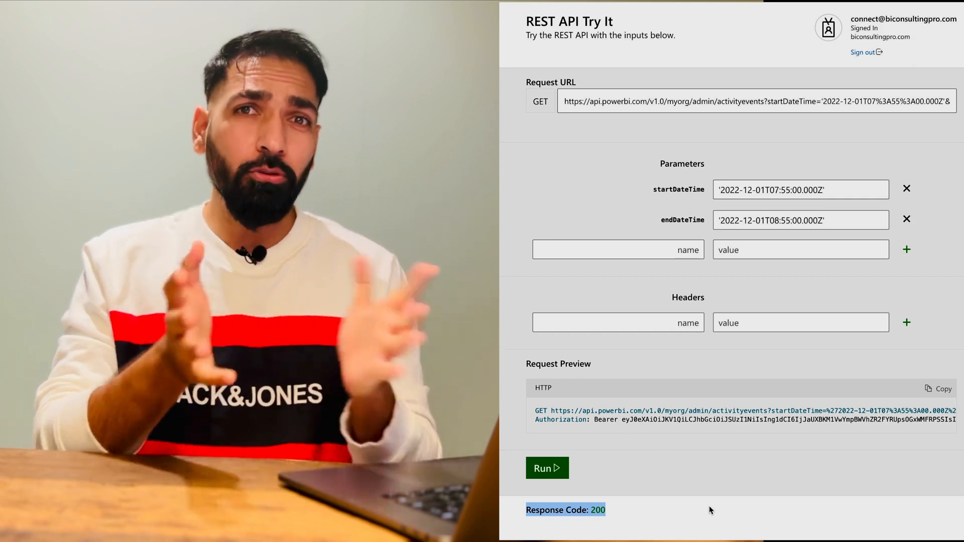